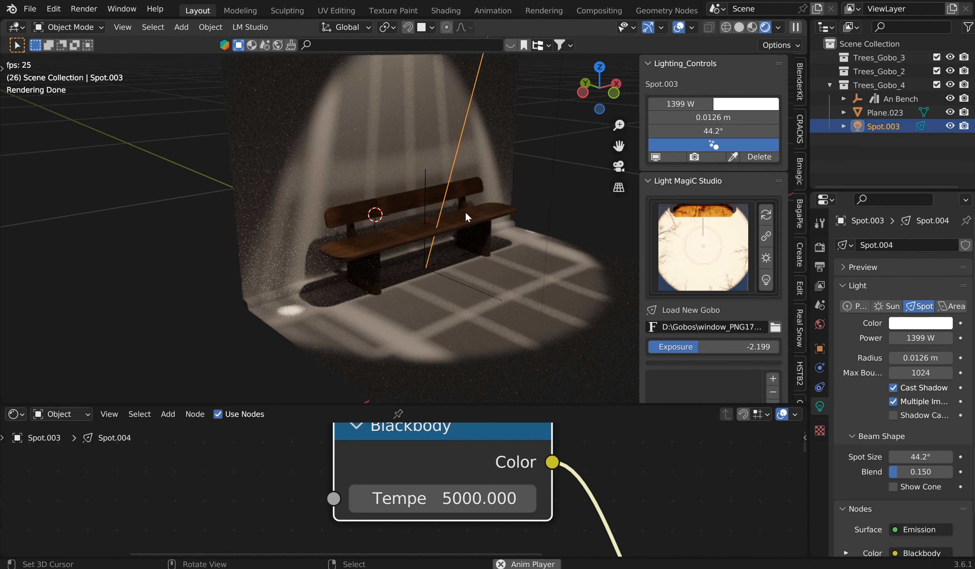
mouse_move(465, 222)
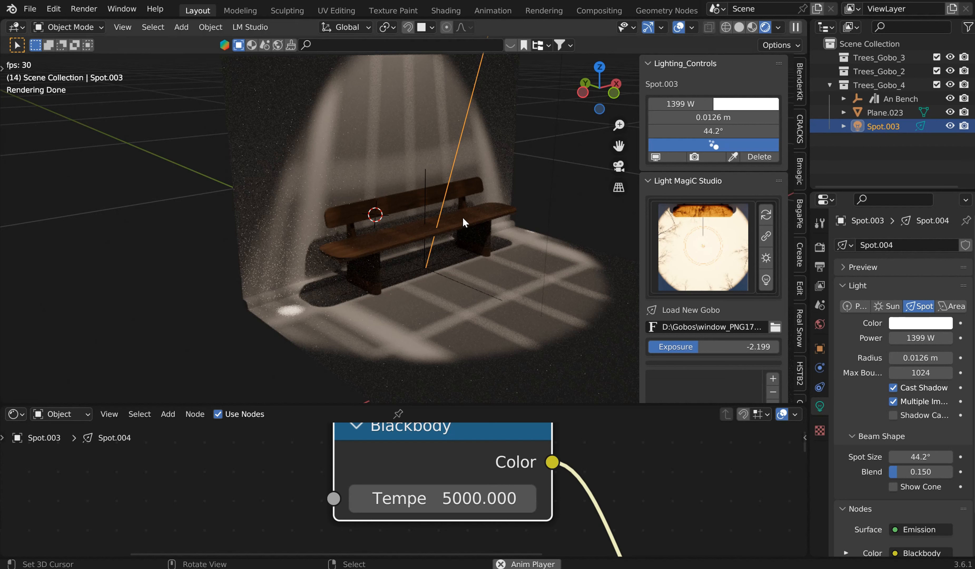
Step: Browse the Light MagiC Studio lighting preset gallery and close it without choosing one
click(650, 63)
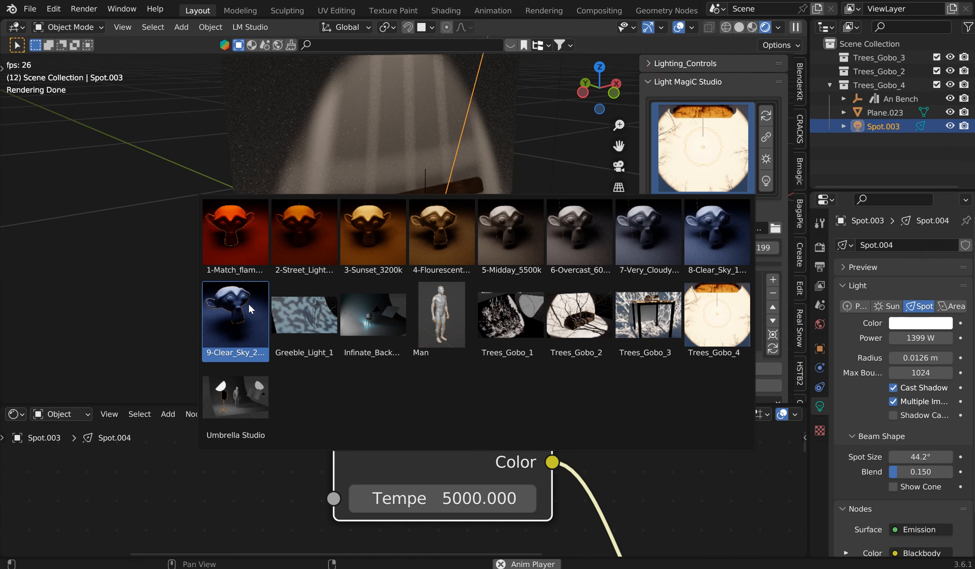
click(579, 314)
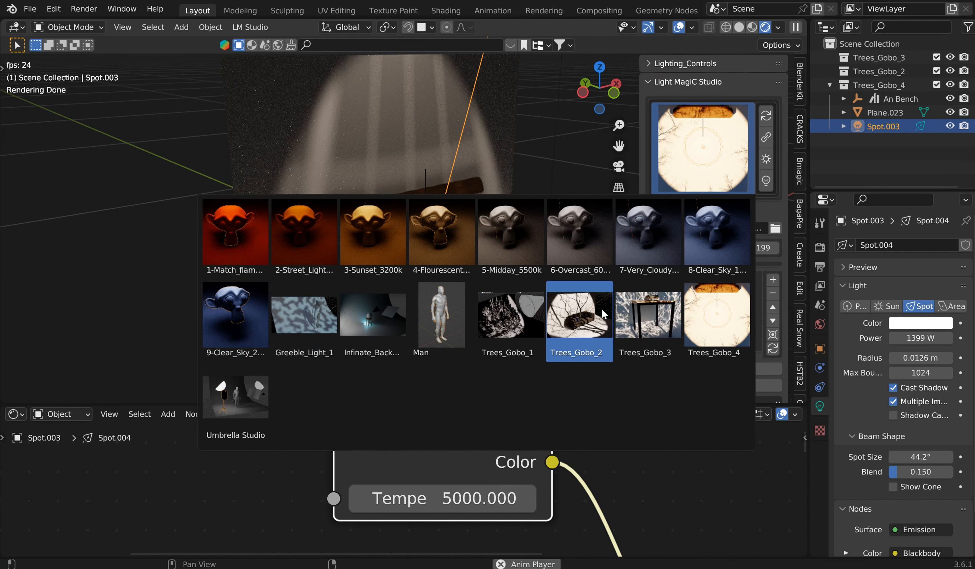
click(510, 239)
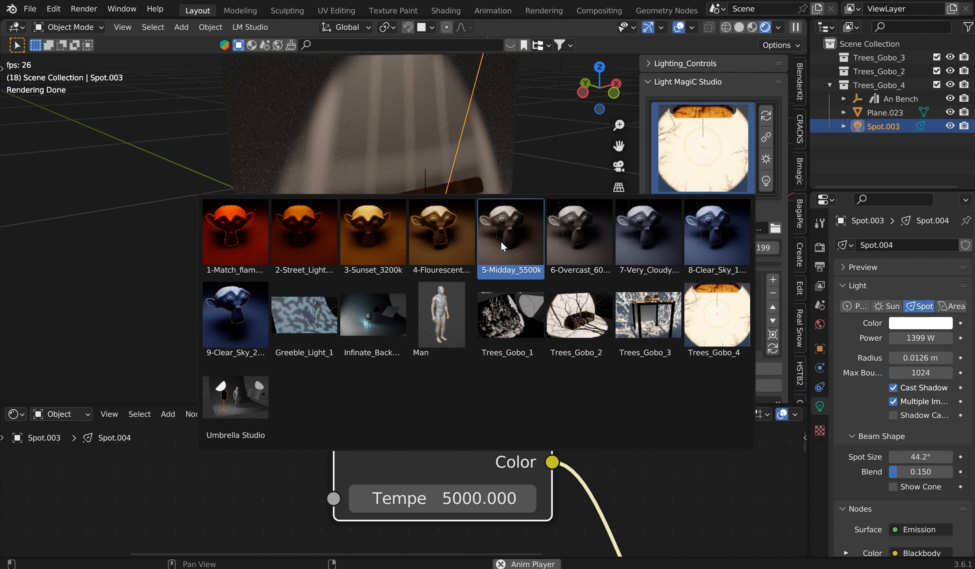
click(441, 233)
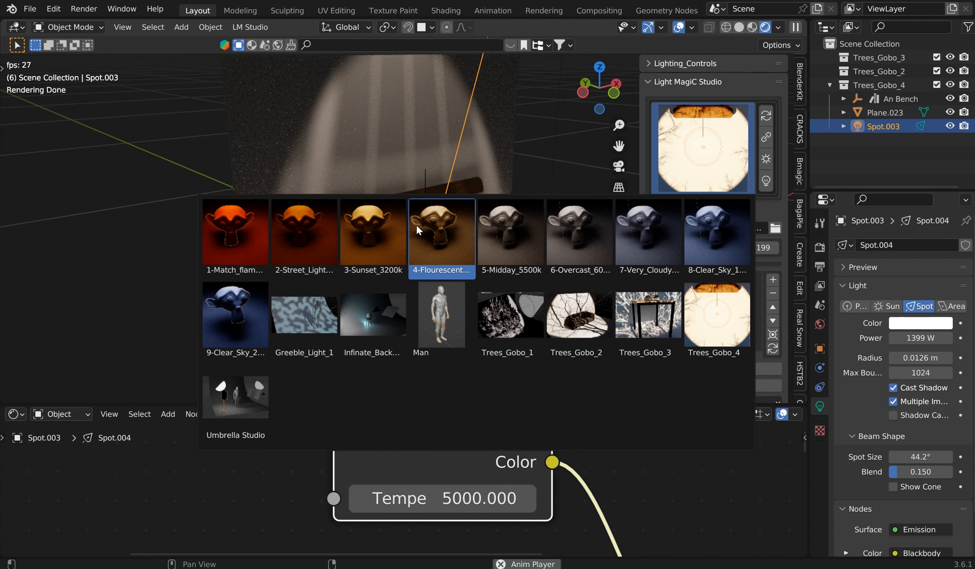
click(235, 232)
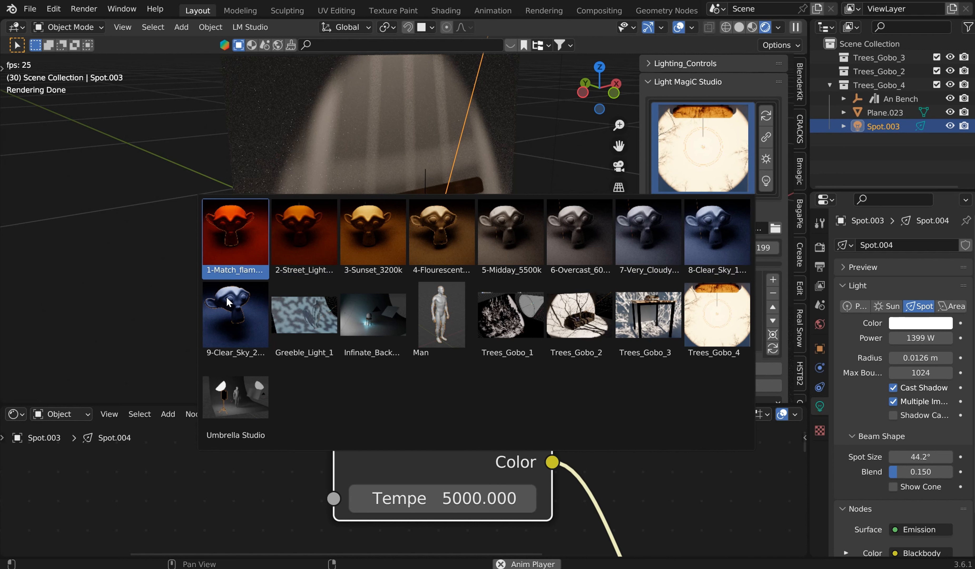
click(304, 234)
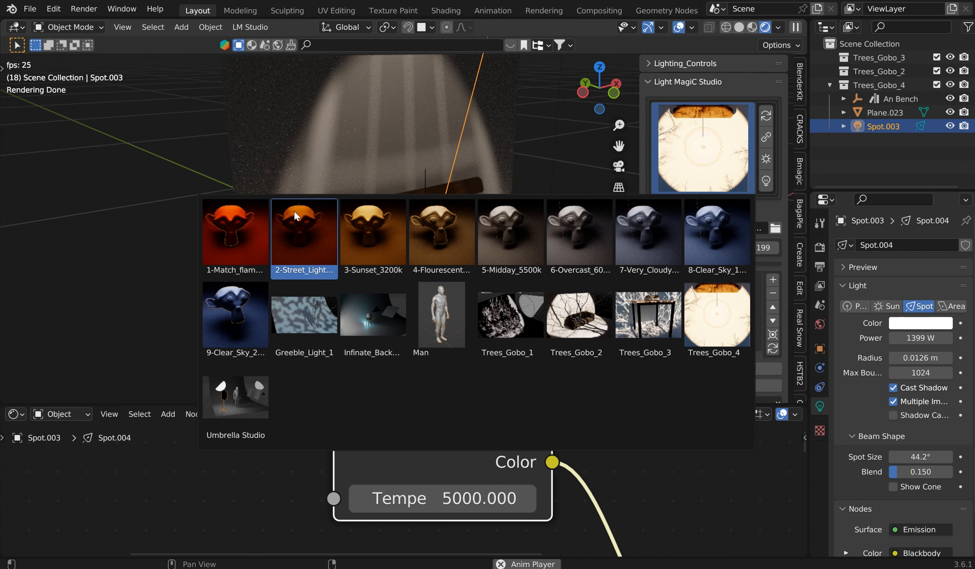
click(235, 397)
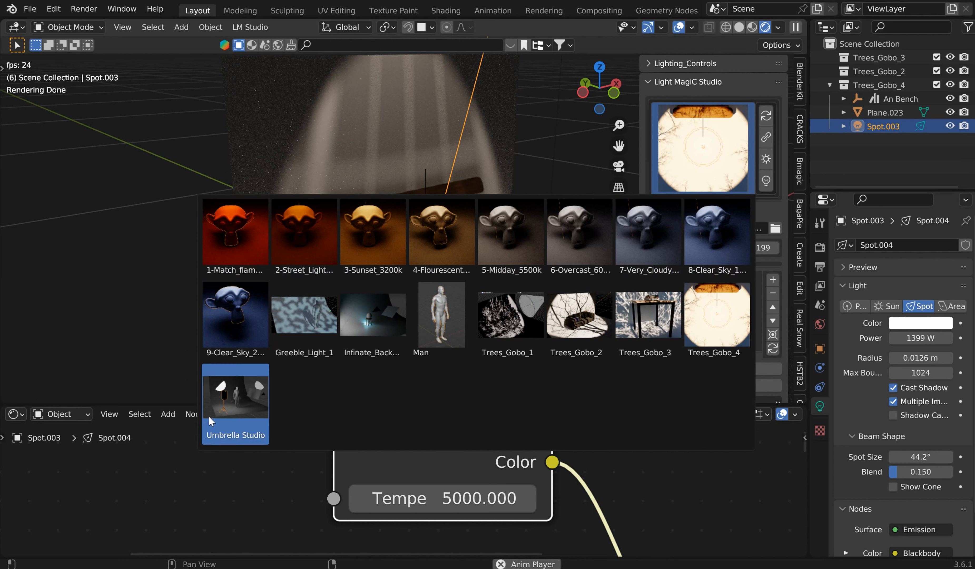
click(373, 315)
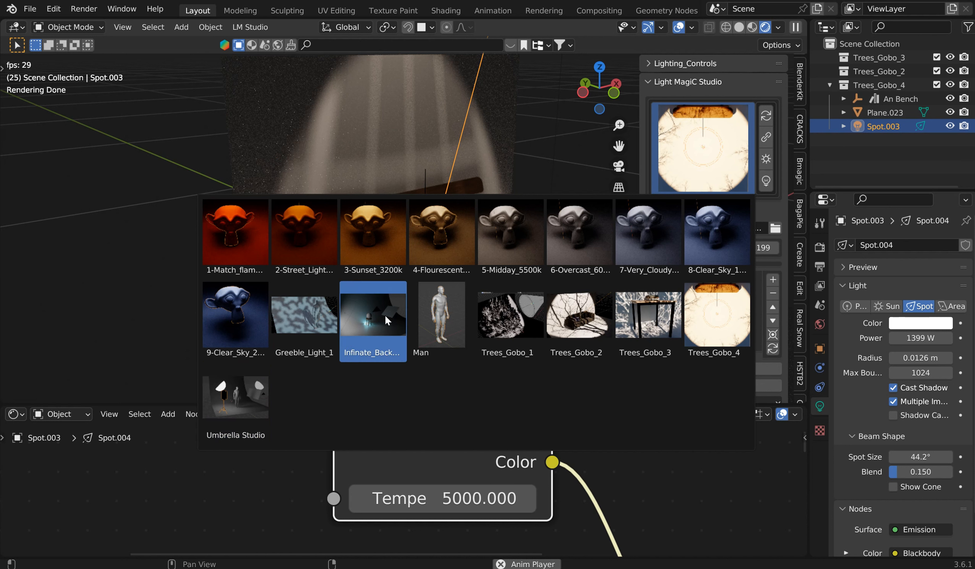
click(441, 314)
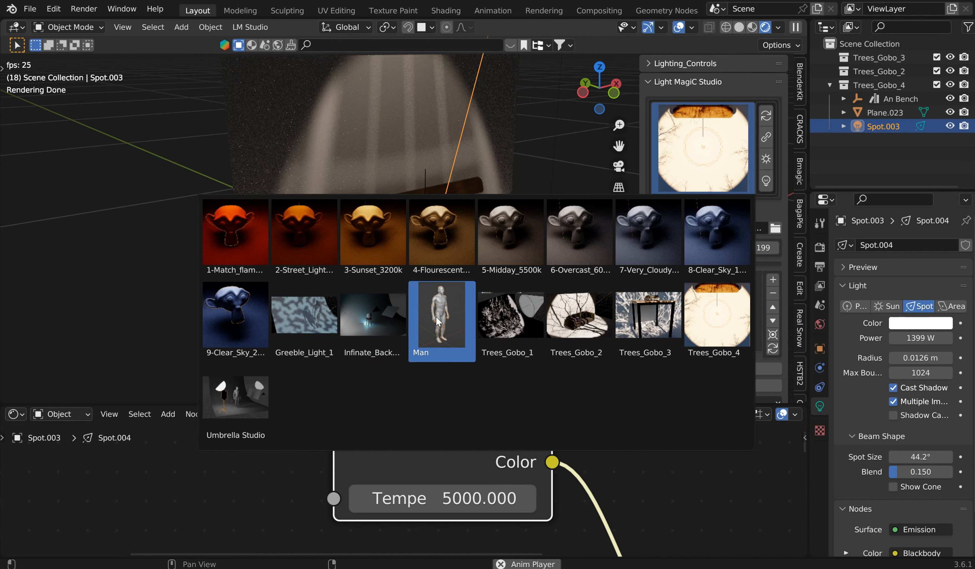
click(510, 315)
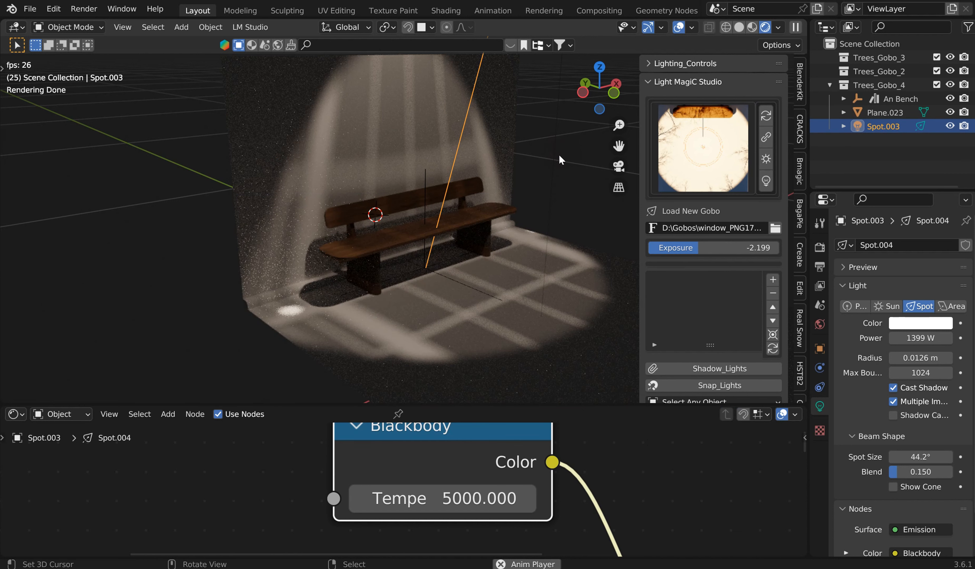
mouse_move(680, 217)
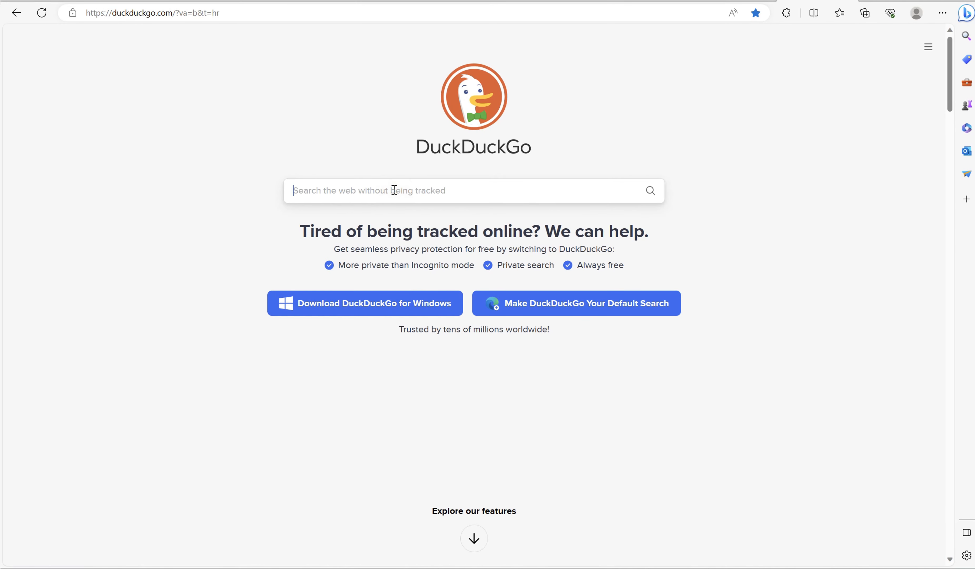
Step: Search DuckDuckGo for 'silhouette', then refine the query to 'window silhouette'
text(sillou)
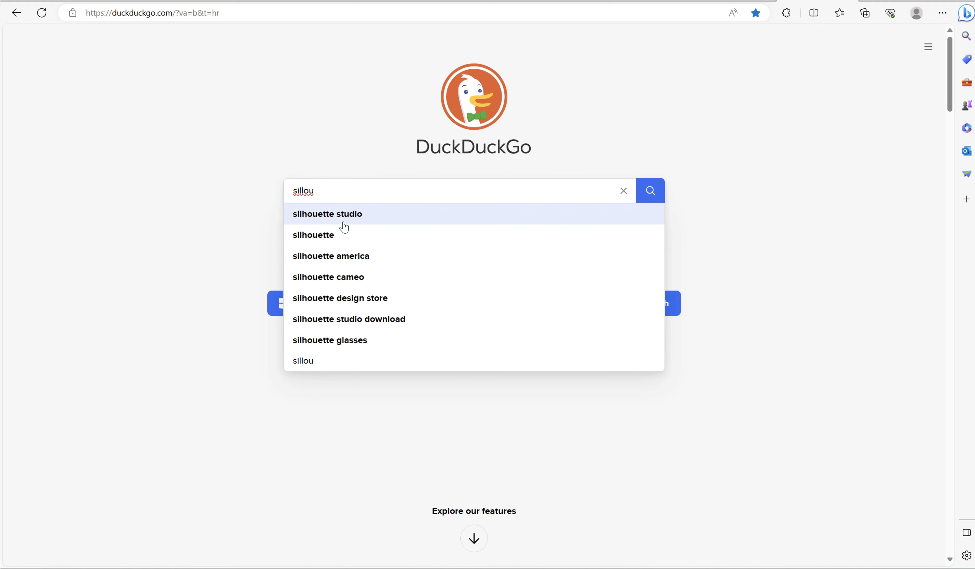
click(314, 235)
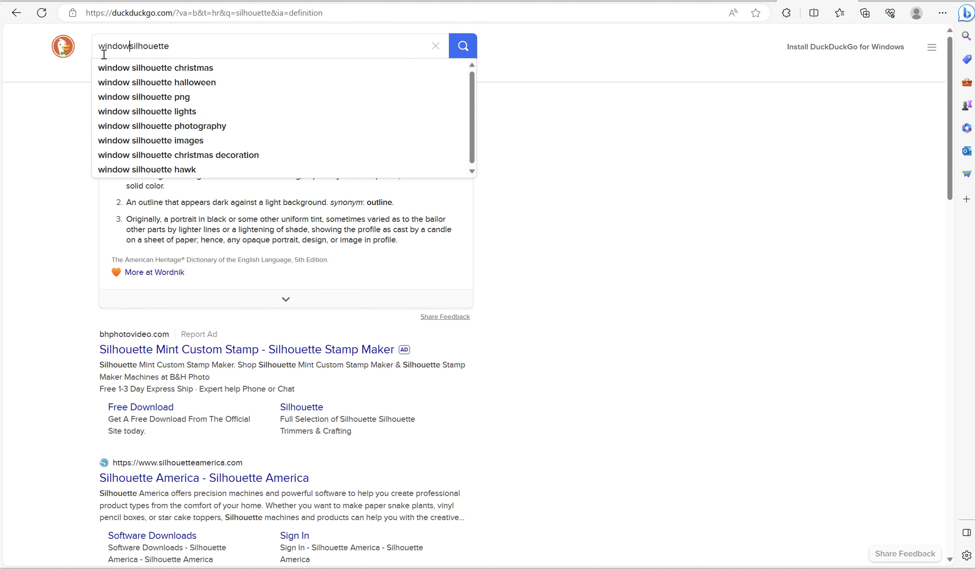
click(463, 46)
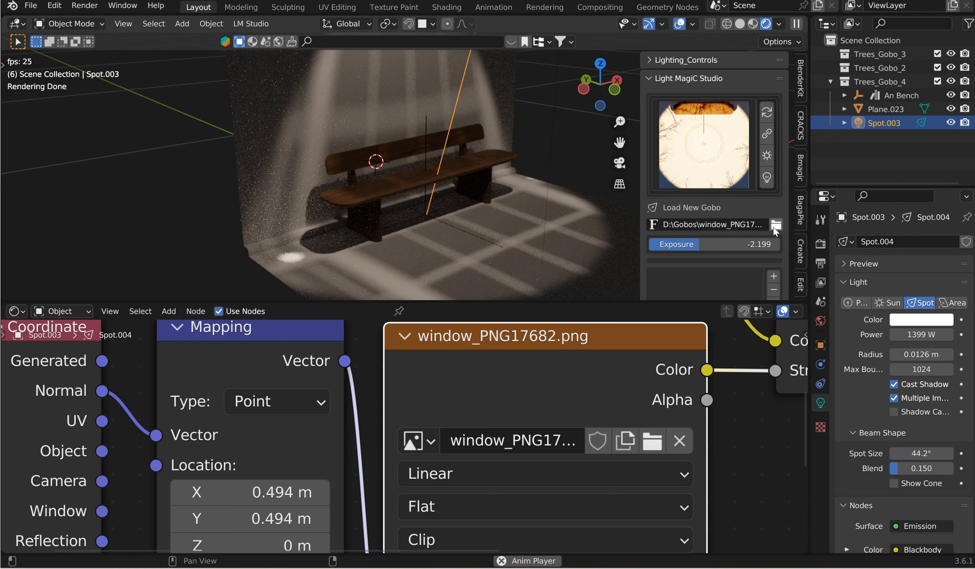
Step: Load the arched window silhouette jpg from D:\Gobos as the spotlight's new gobo
click(776, 225)
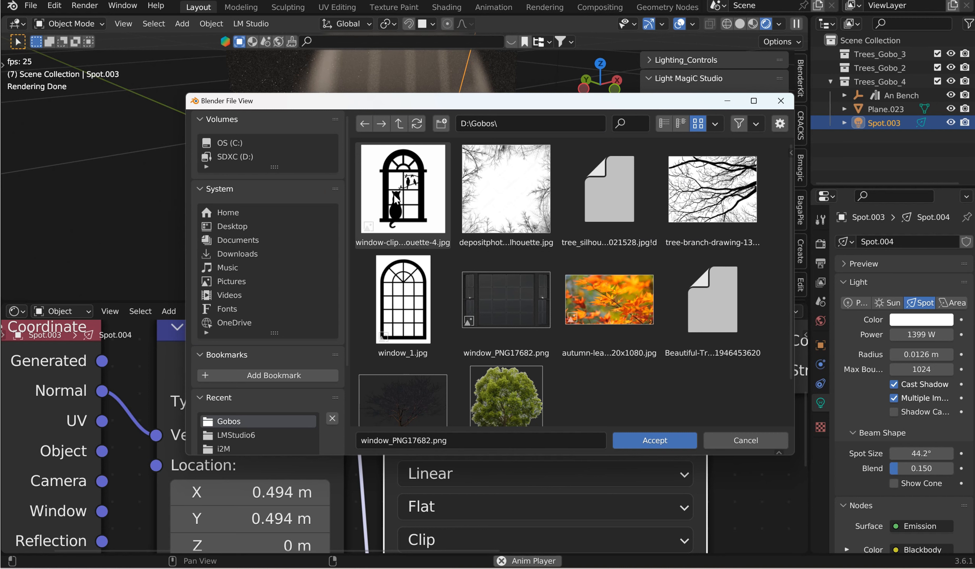
click(654, 441)
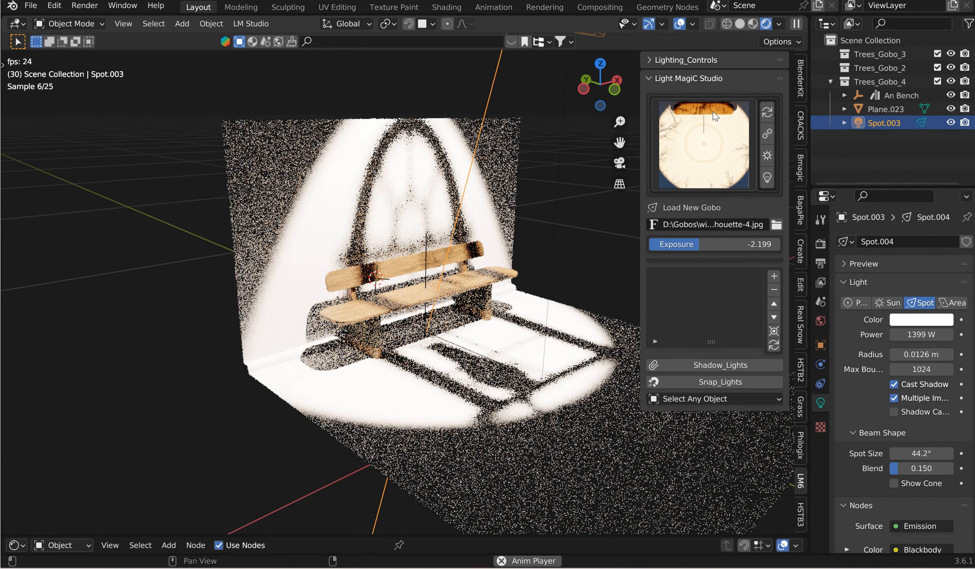
Step: Adjust the spotlight gobo settings in the Light MagiC Studio panel
click(651, 60)
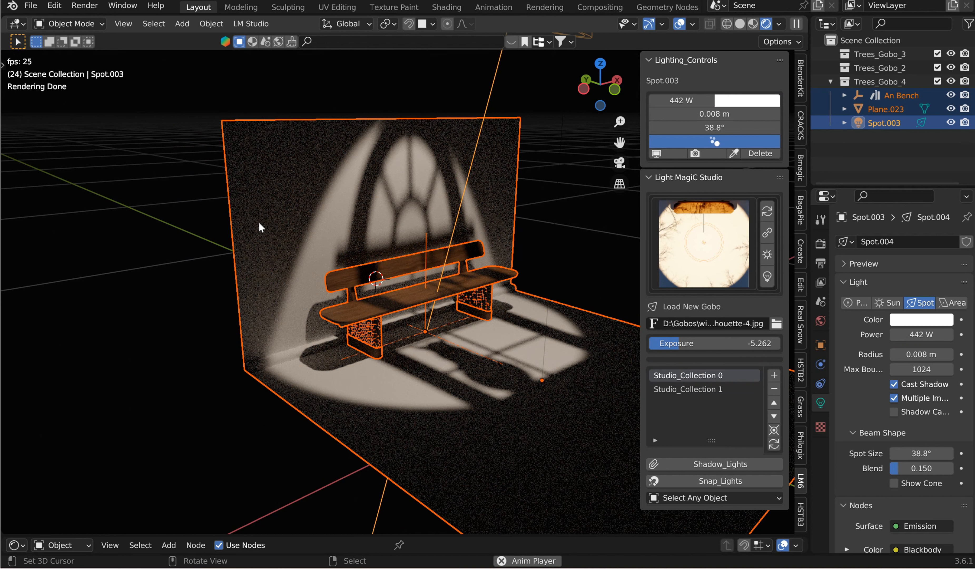
mouse_move(448, 255)
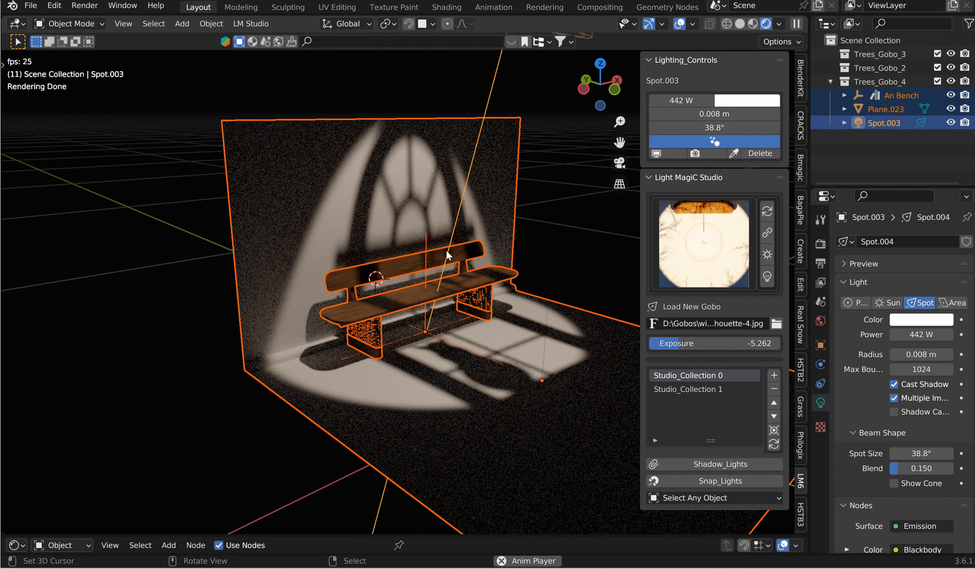
mouse_move(521, 302)
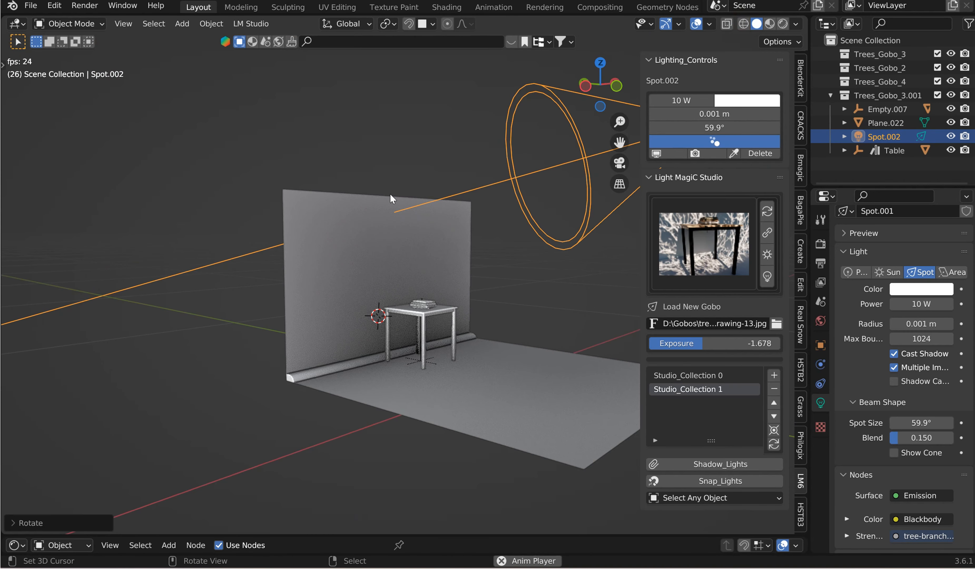
Step: Show the table scene with rendered lighting and tree-branch shadows in the viewport
key(s)
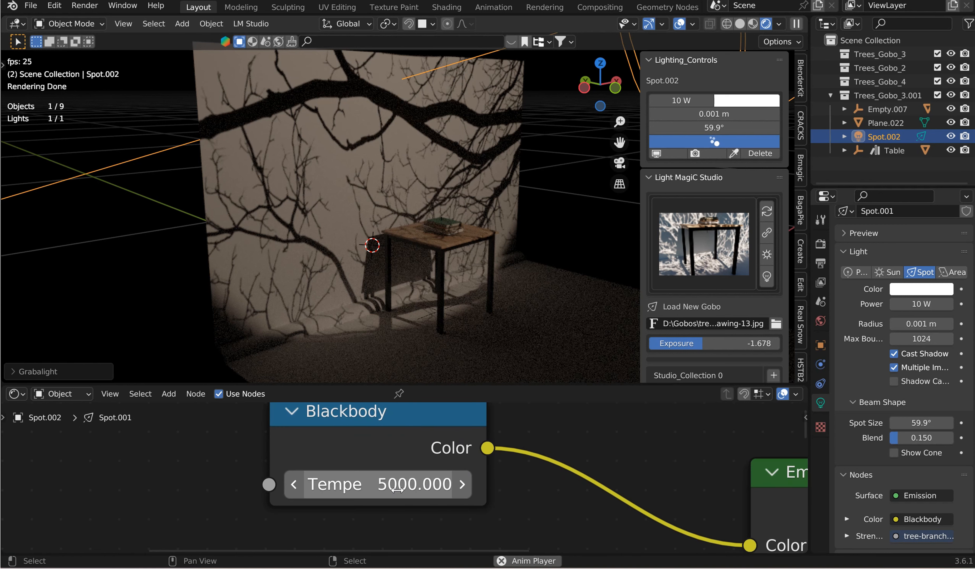
Step: Browse the light presets (match flame, Sunset 3200k, overcast, Midday 5500k, clear sky) and begin editing Blackbody temperature
click(703, 243)
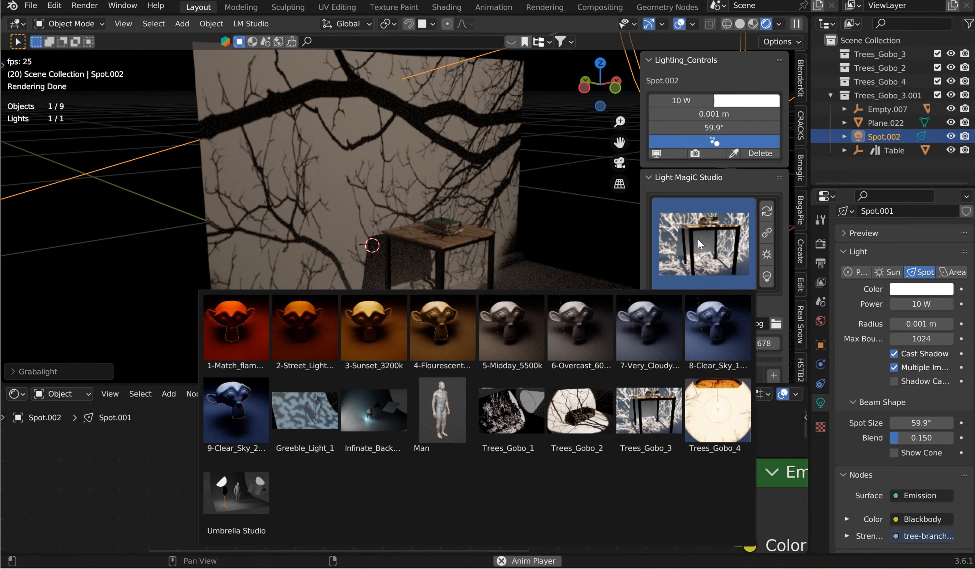
click(235, 328)
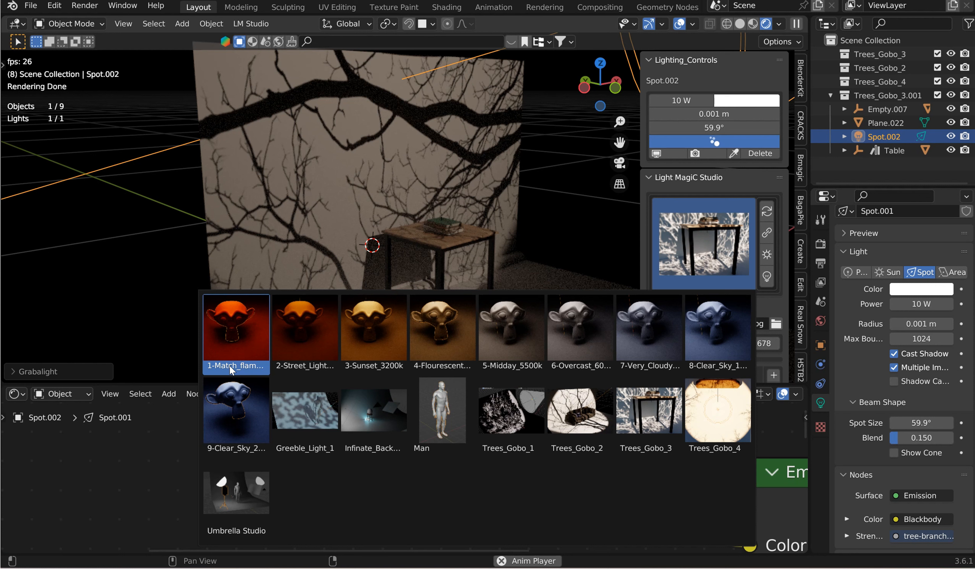
click(373, 328)
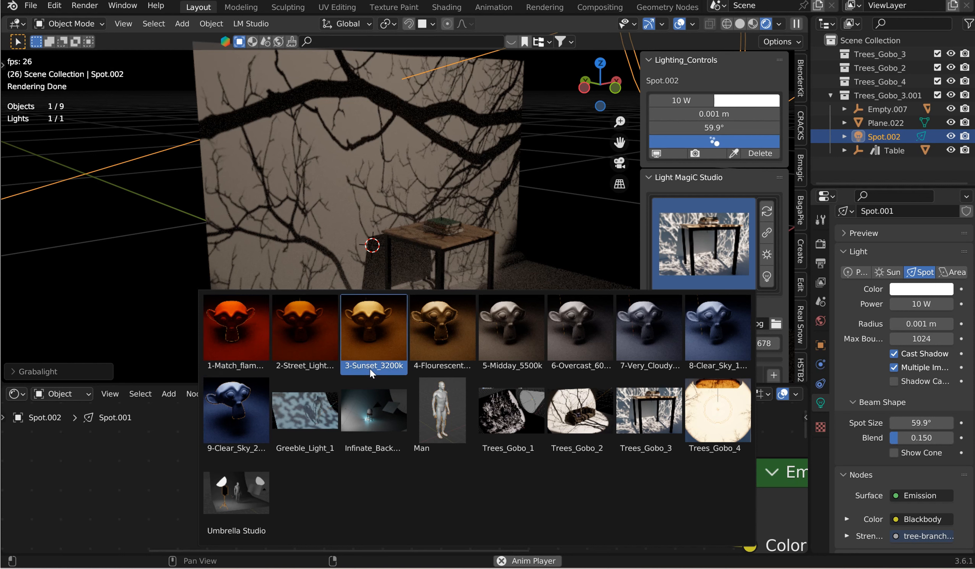
click(580, 327)
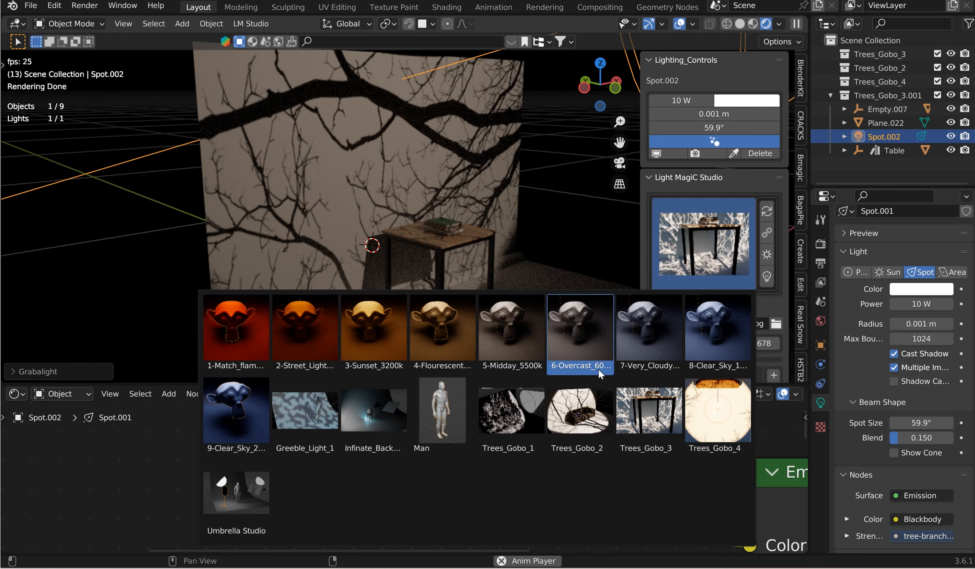
click(511, 327)
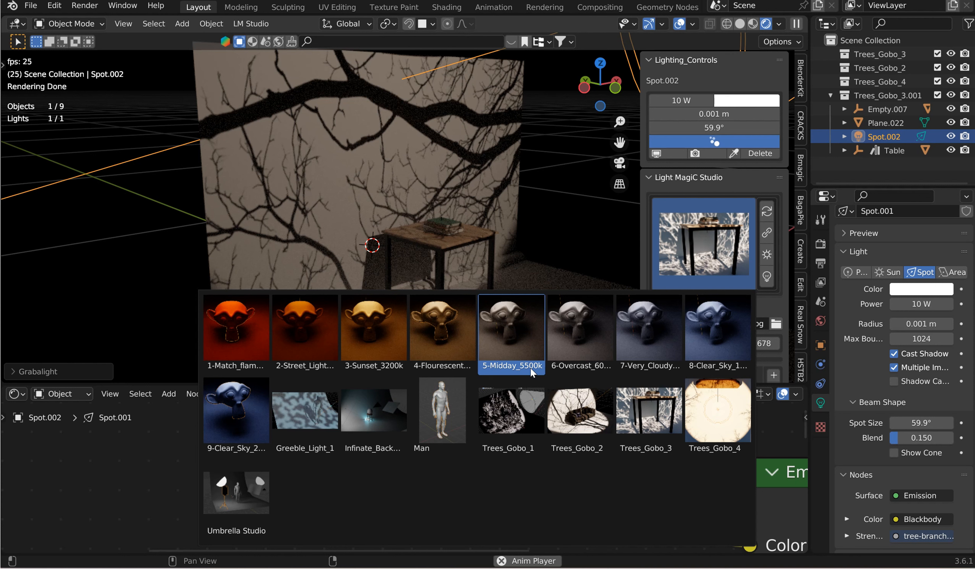
click(373, 328)
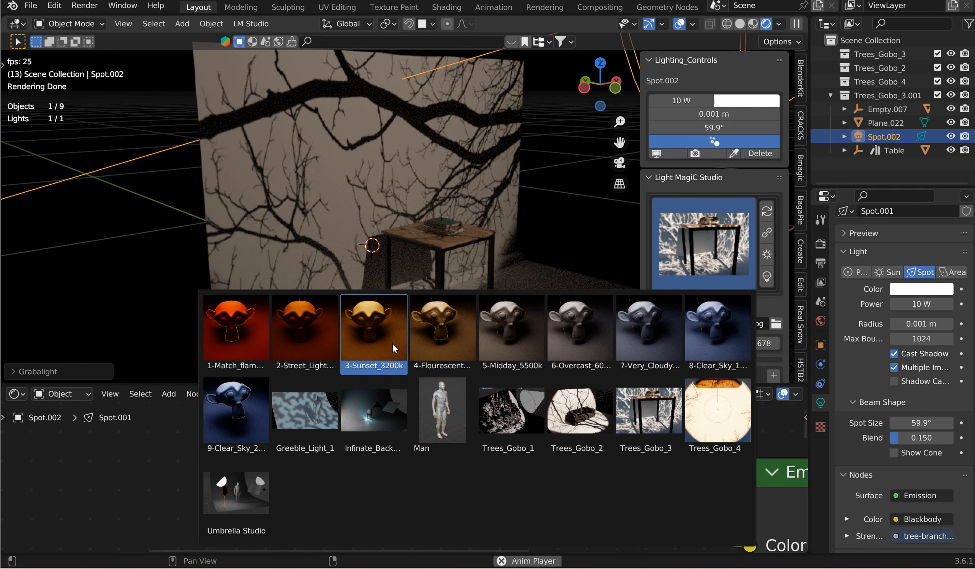
click(236, 410)
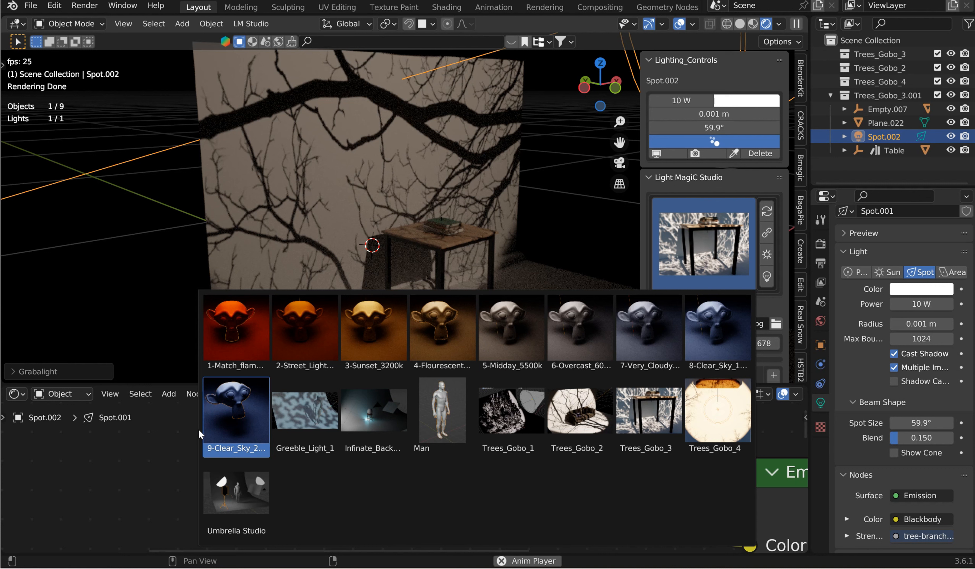
click(235, 328)
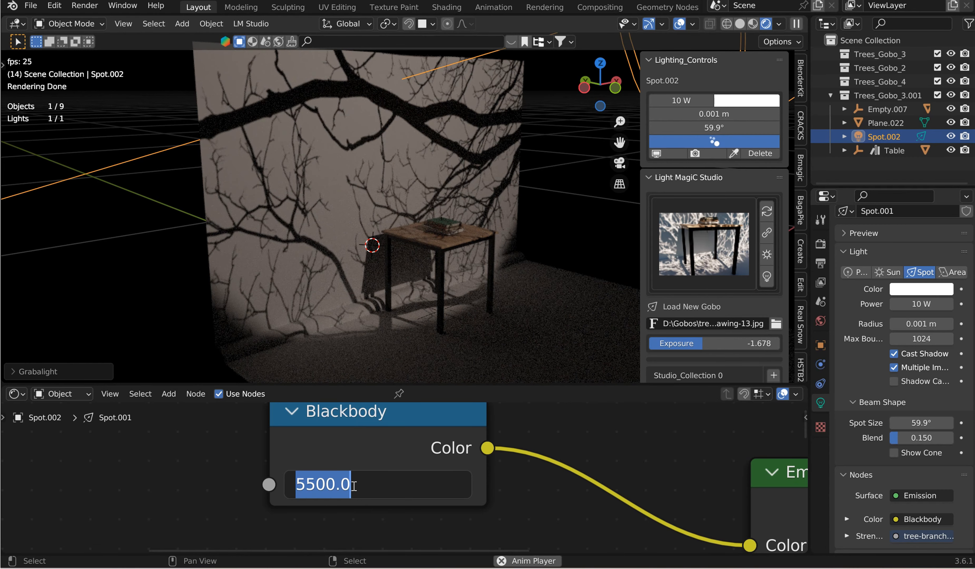
Step: Set the Blackbody temperature to 20000 for a cool blue tint and raise the radius to 0.006 m
text(2000)
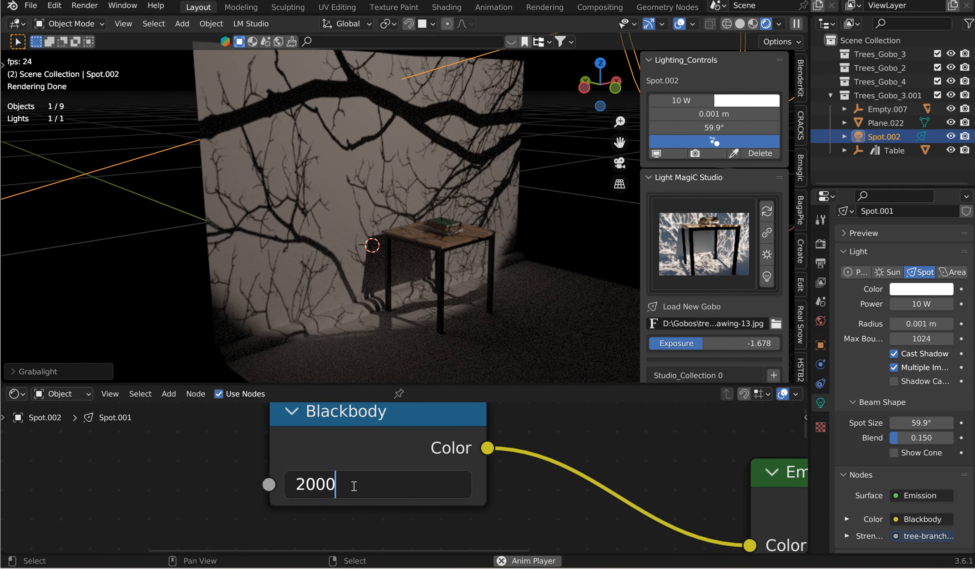
text(20000.000)
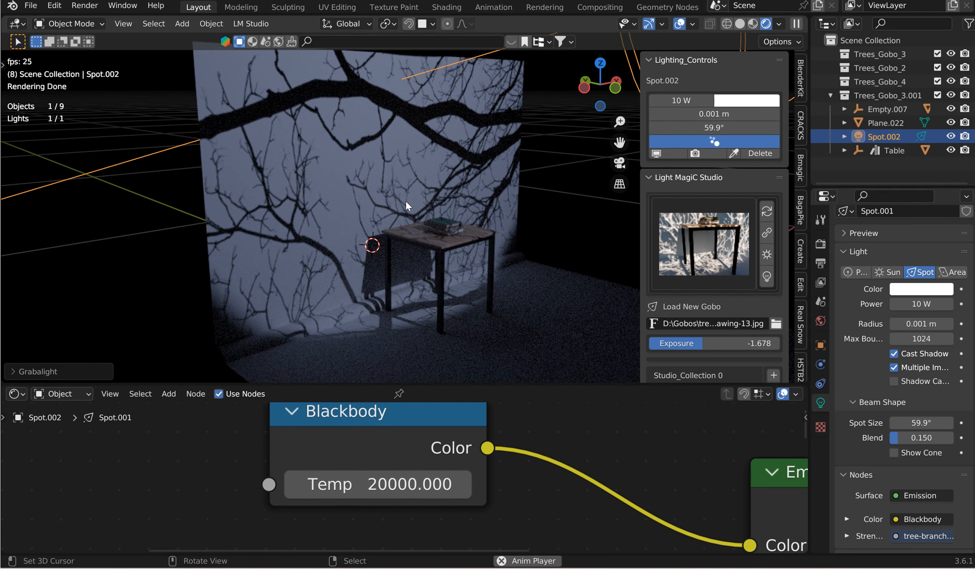
click(713, 113)
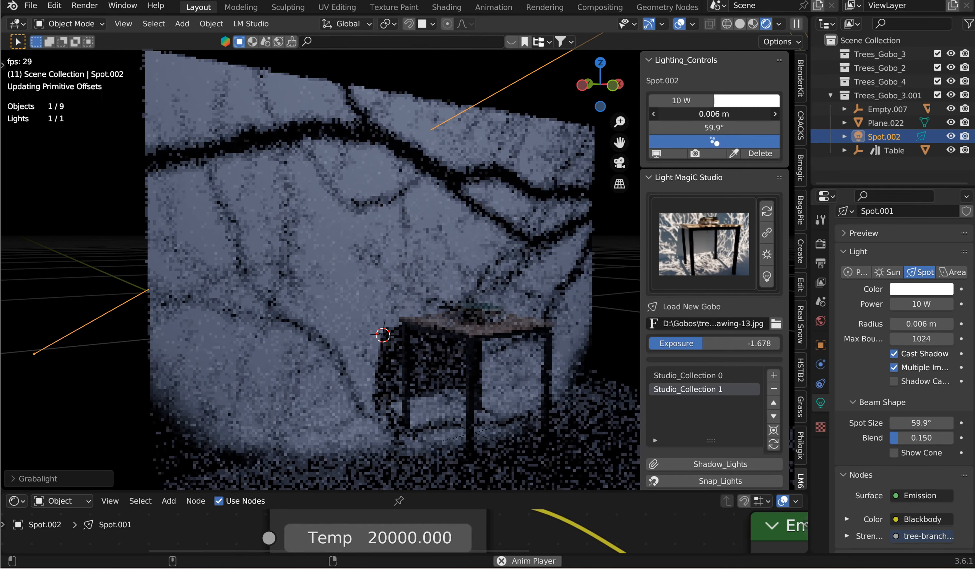
Step: Lower the spotlight radius to 0.002 m to sharpen the branch shadows
click(714, 114)
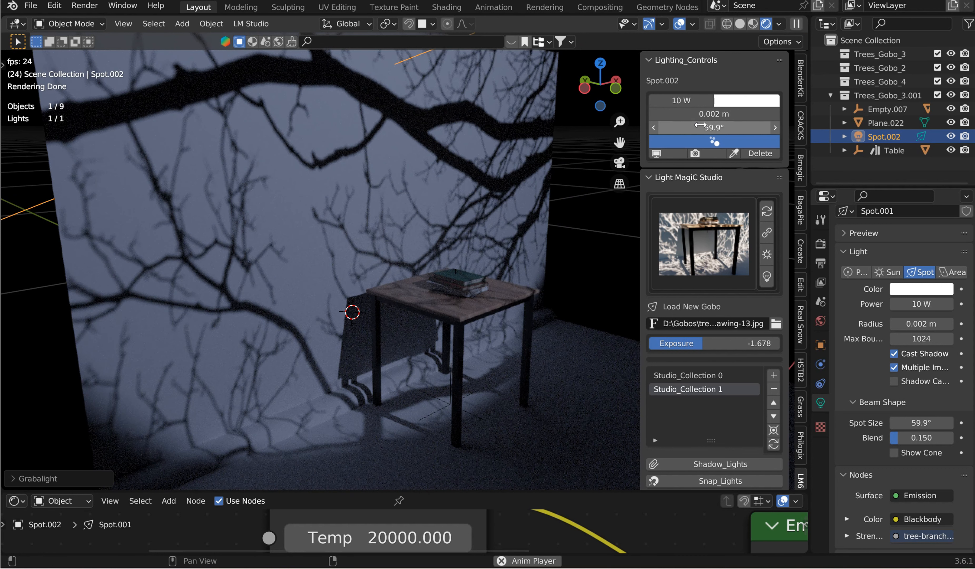
click(714, 127)
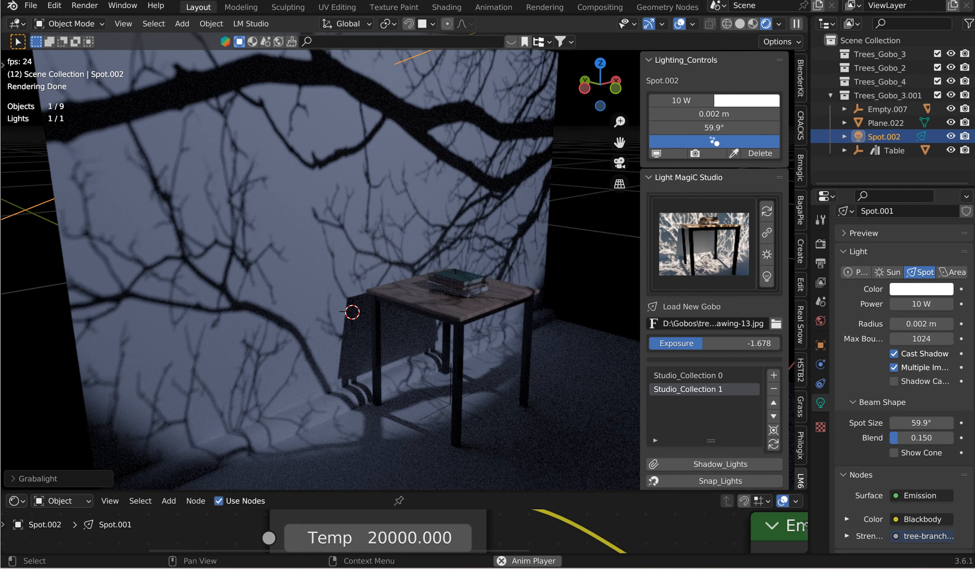